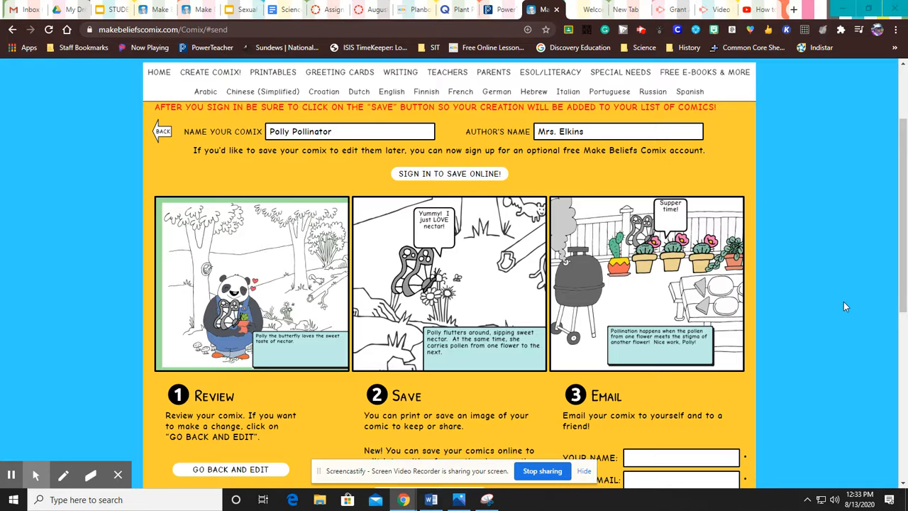
Save the comic to disk as the PNG image 'Polly Nator' on the Desktop
scroll("down", 3)
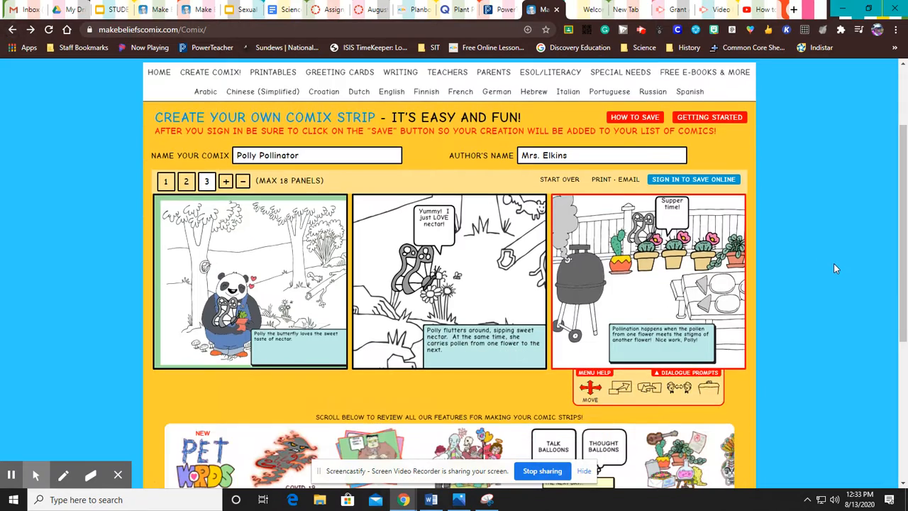
scroll("down", 3)
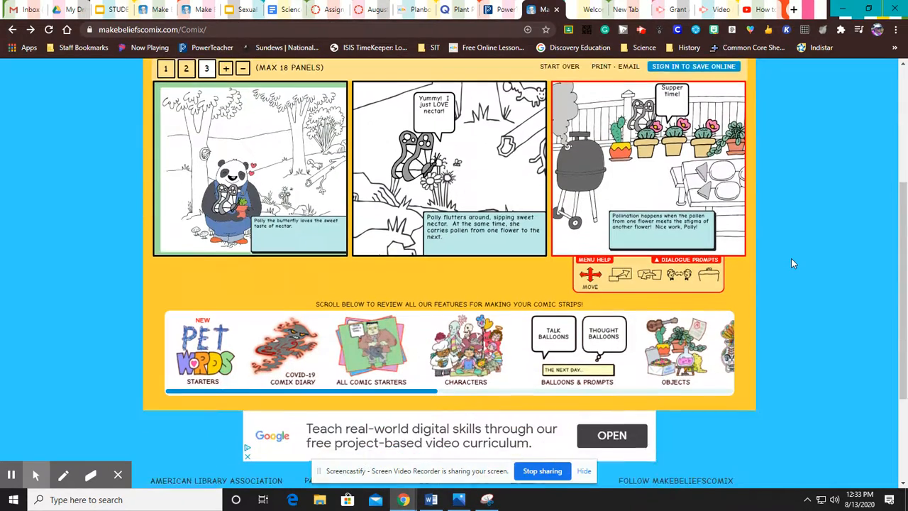
scroll("up", 3)
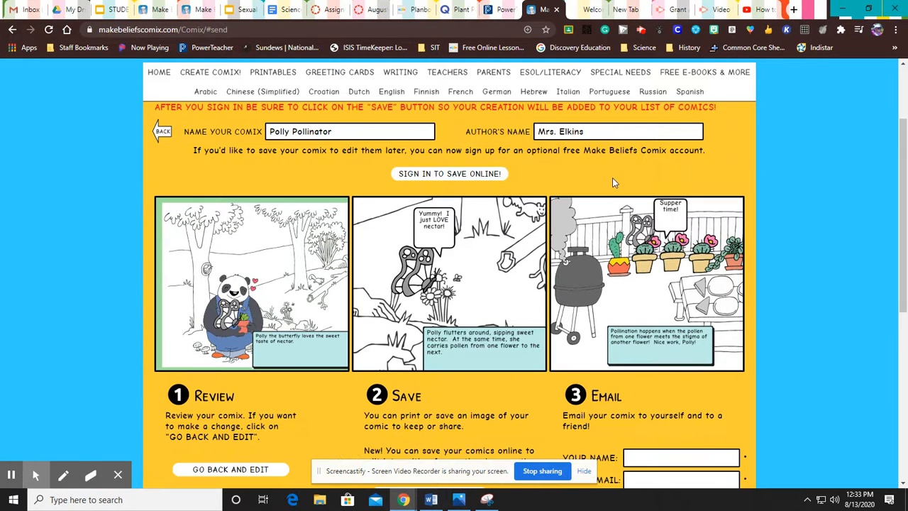
scroll("down", 3)
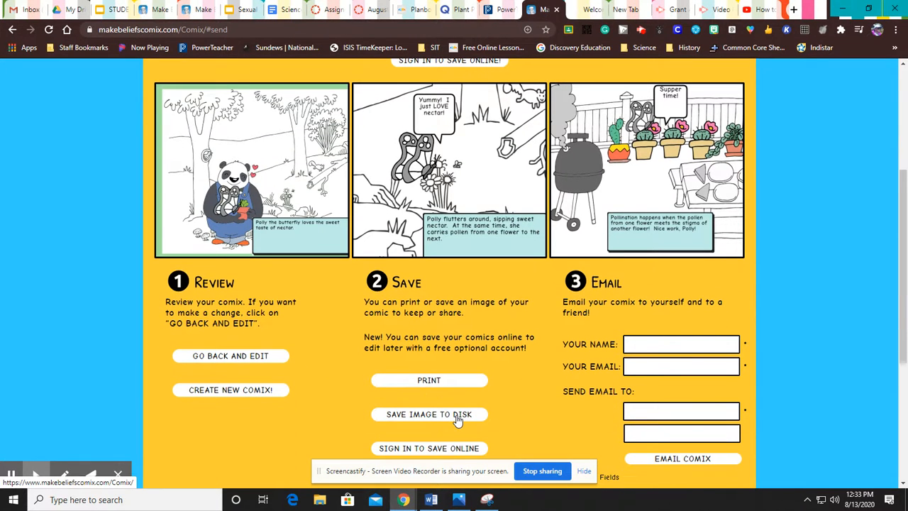
left_click(429, 415)
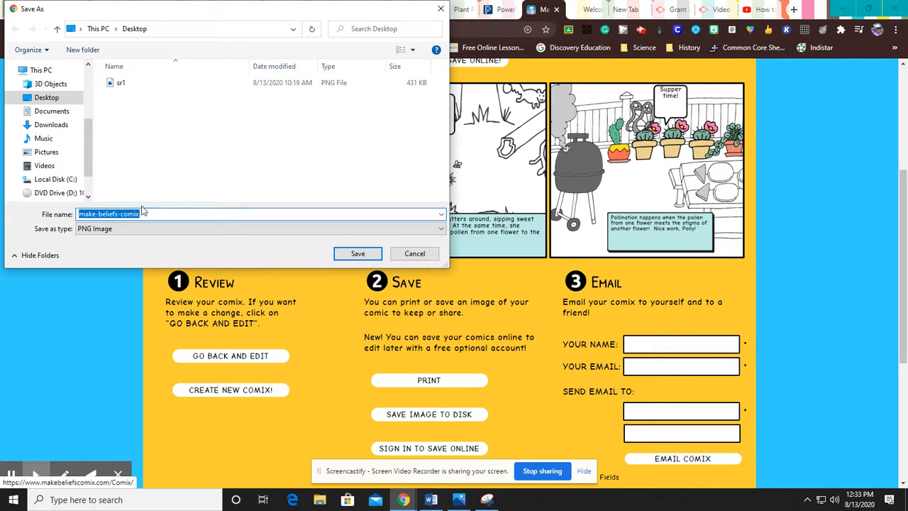
mouse_move(210, 210)
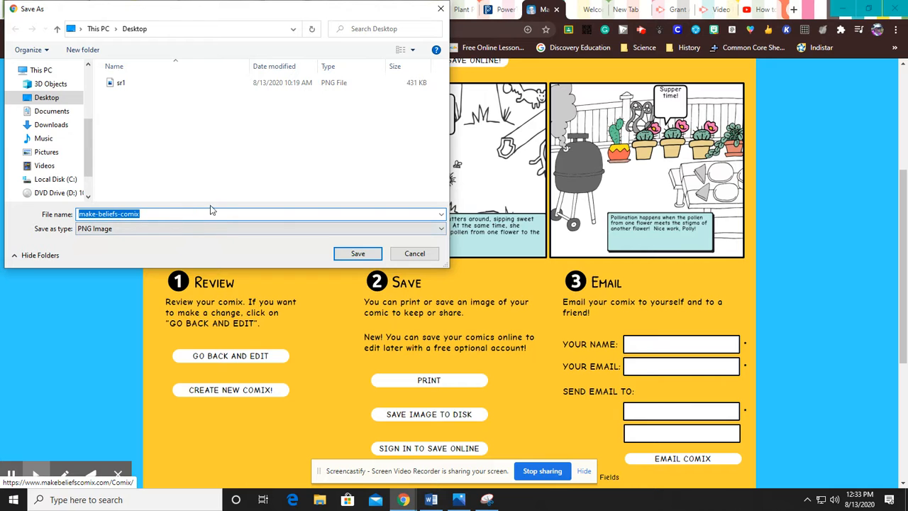
type("P")
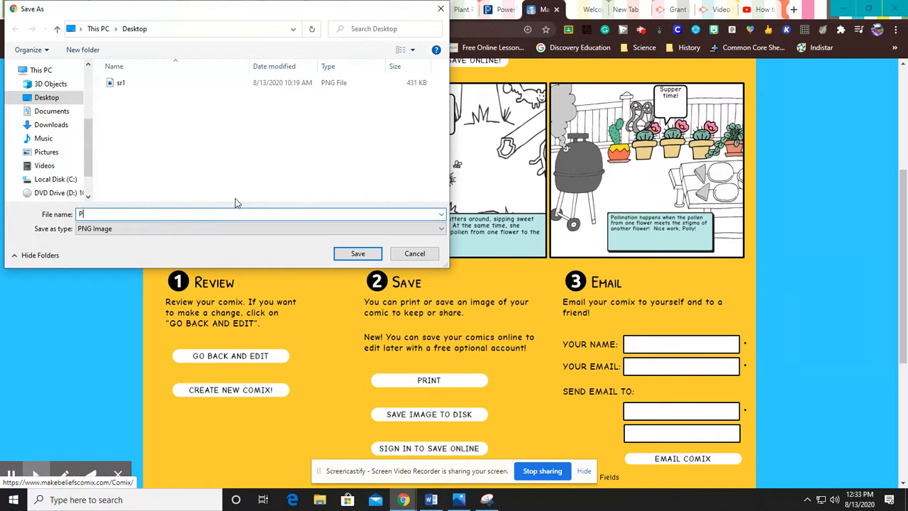
type("olly")
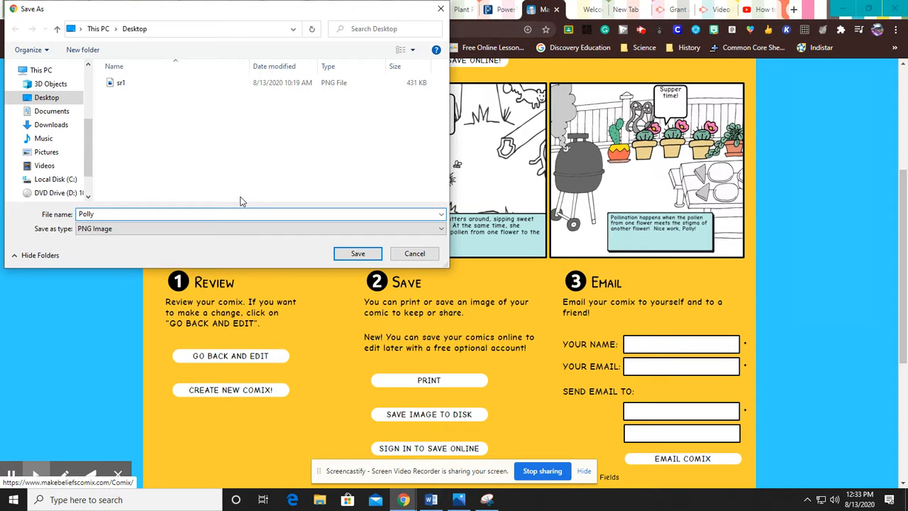
type("Nator")
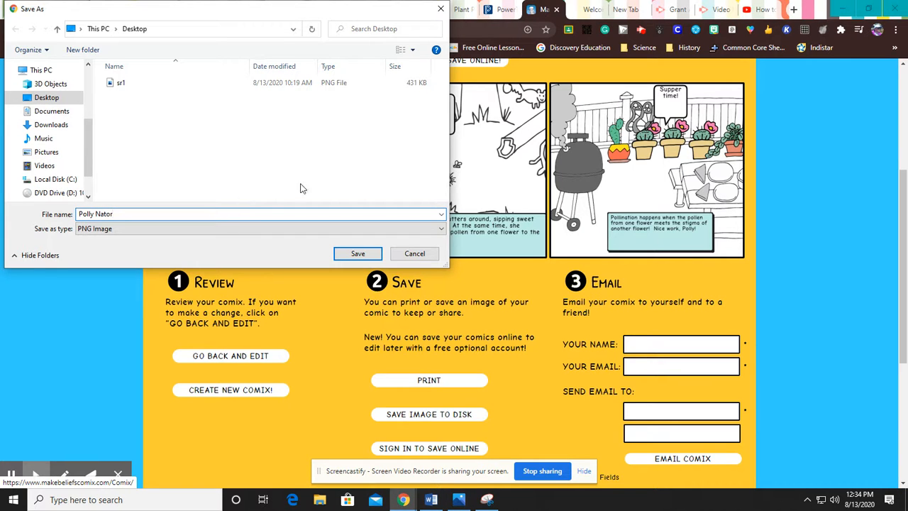
left_click(357, 253)
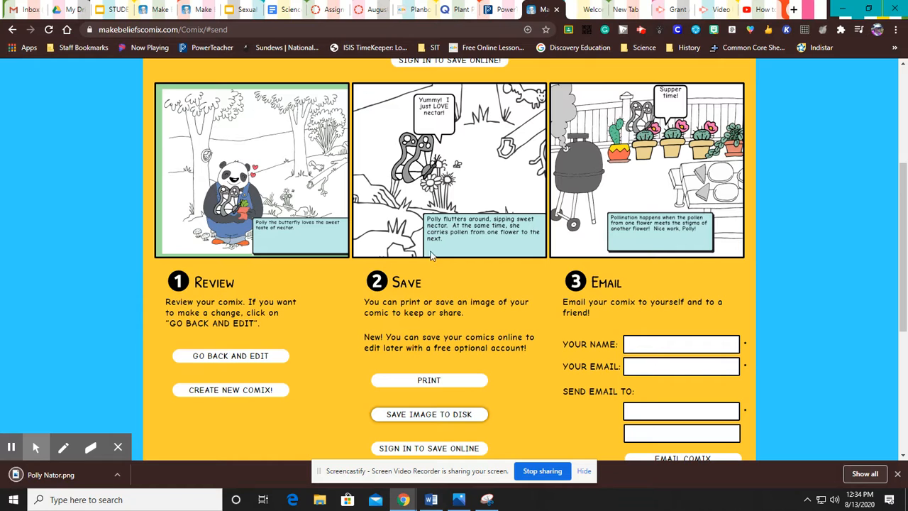
mouse_move(518, 284)
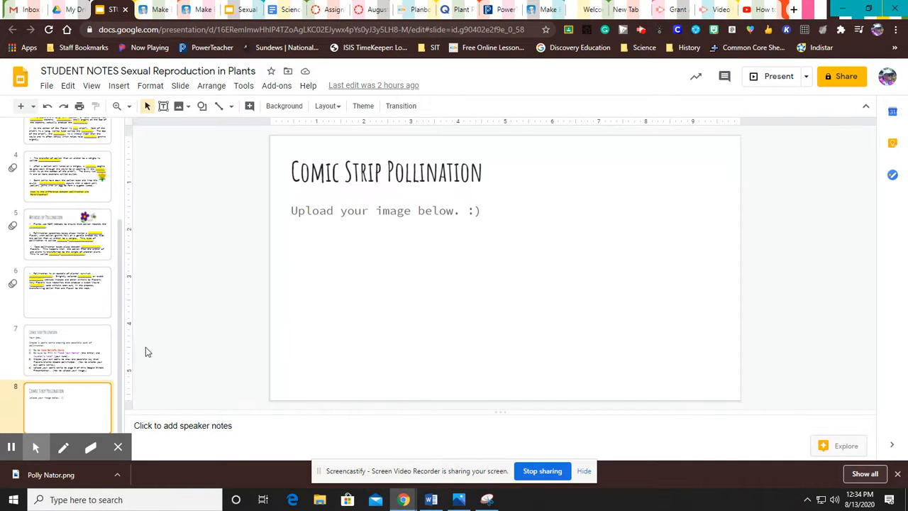
mouse_move(328, 295)
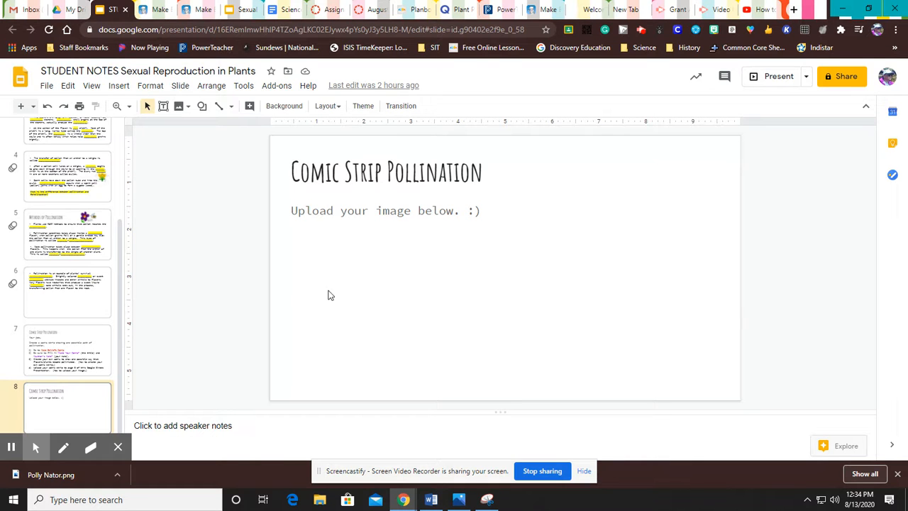
Begin inserting content on slide 8, Comic Strip Pollination, via the Insert menu
left_click(119, 86)
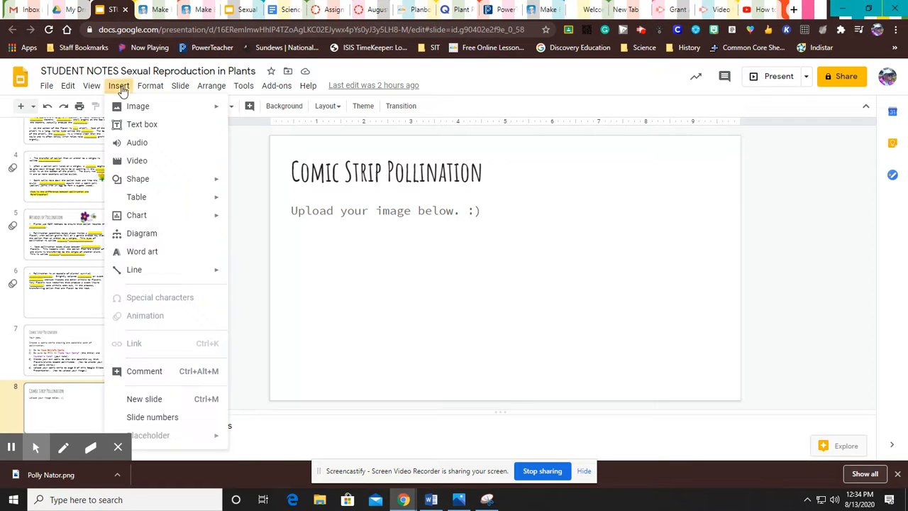
Upload the Polly Nator image from the Desktop onto the Comic Strip Pollination slide
left_click(137, 105)
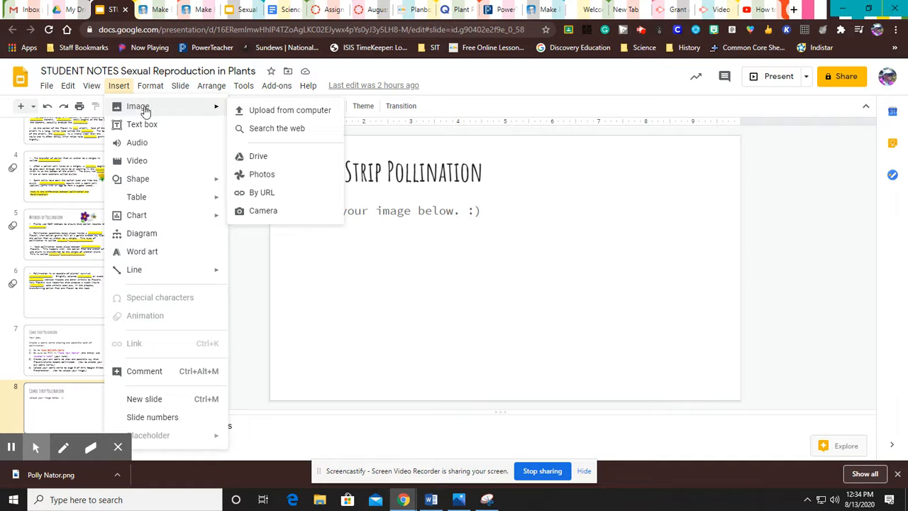
left_click(290, 110)
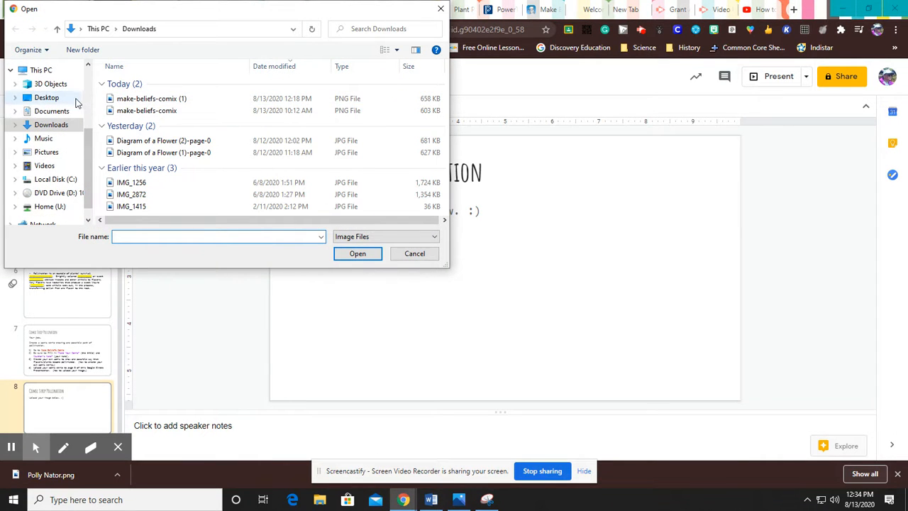
left_click(46, 97)
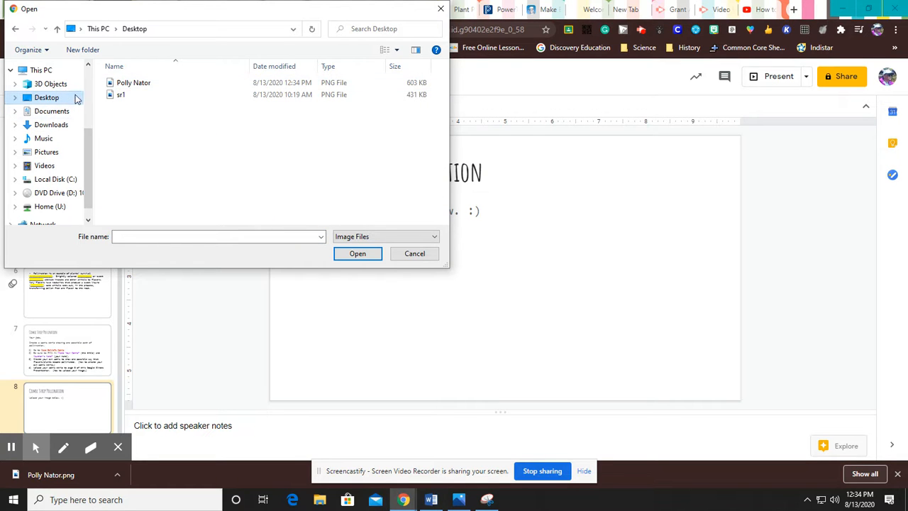
mouse_move(134, 83)
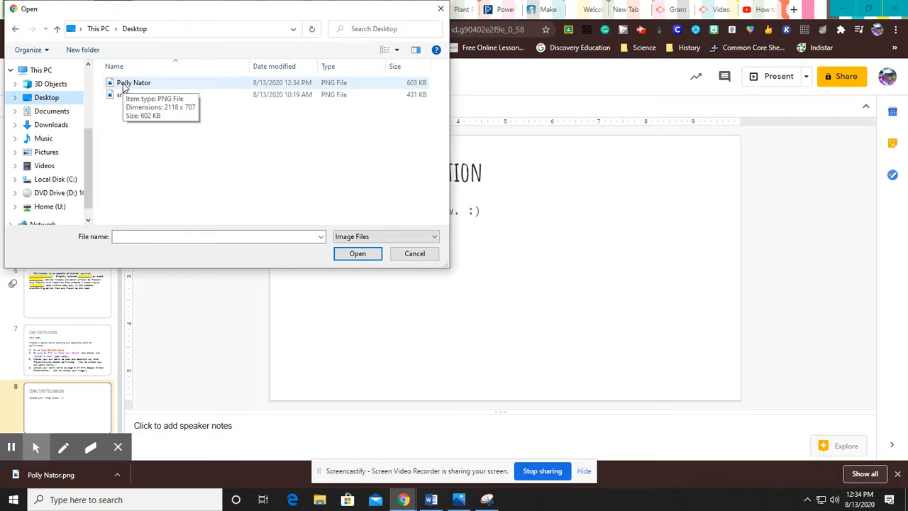
left_click(133, 83)
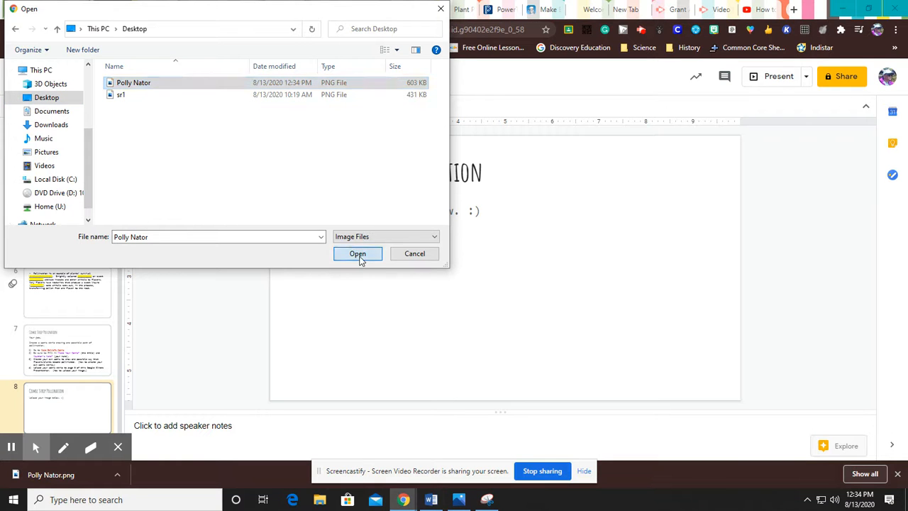
left_click(358, 252)
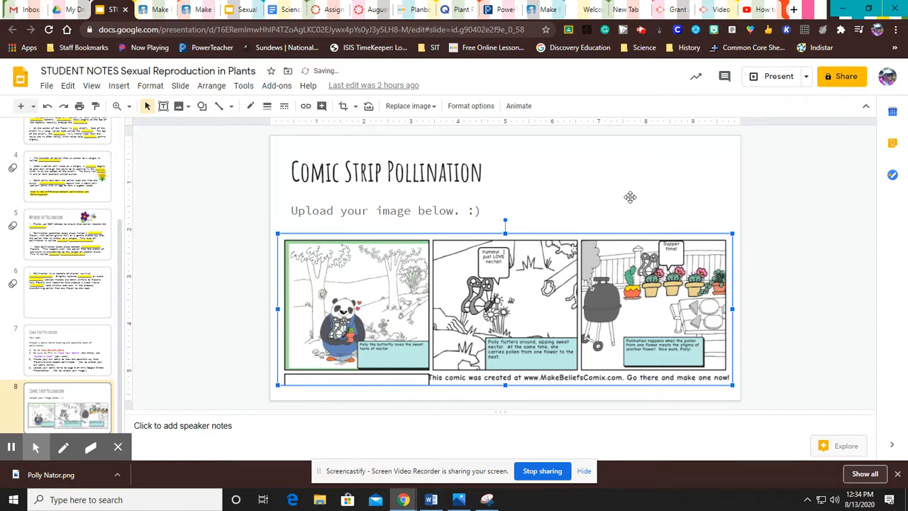